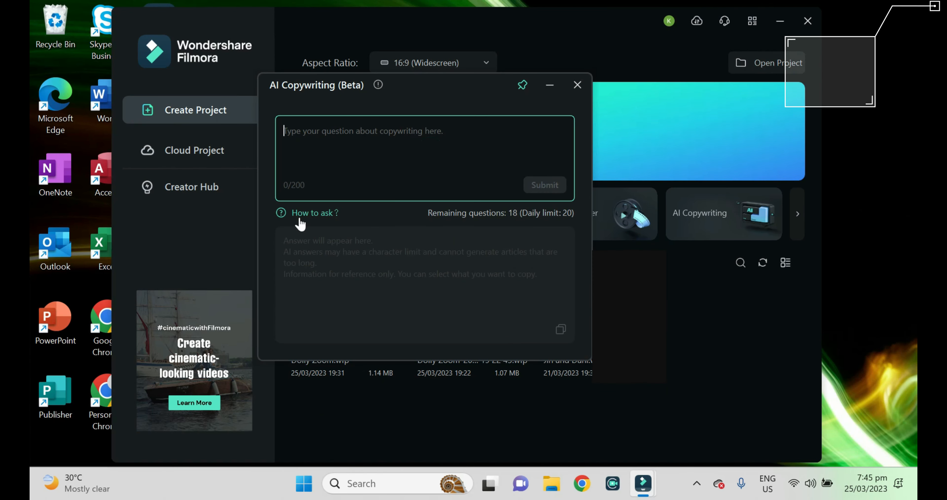
Step: Begin a prompt with 'W' and close the AI Copywriting window to return to the start screen
{"action": "type", "text": "Write an introd"}
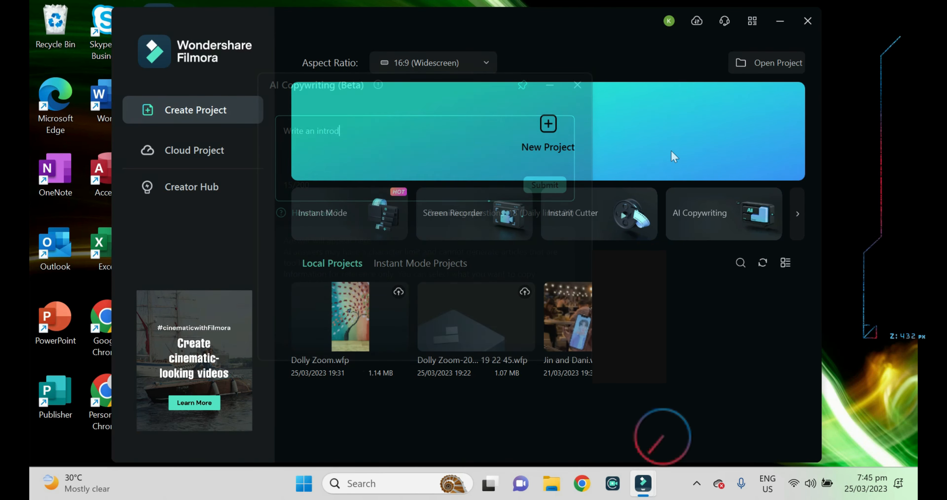
{"action": "left_click", "coordinate": [577, 84]}
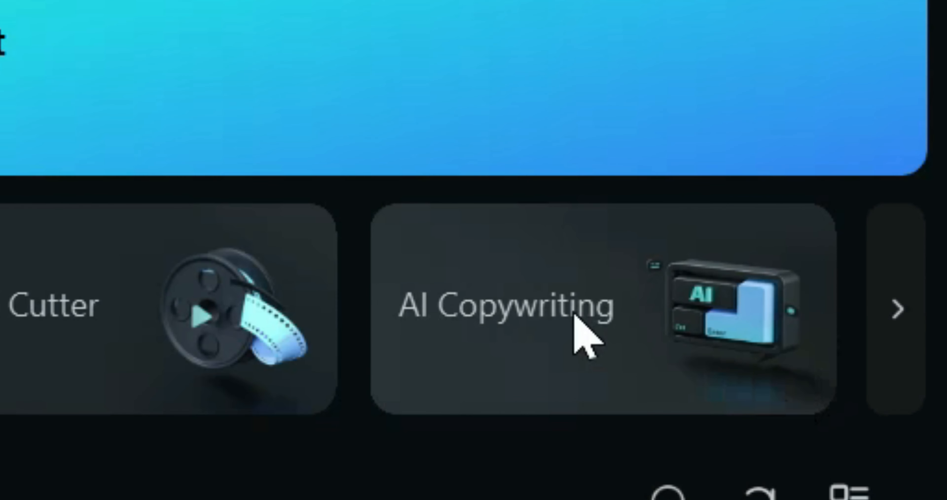
Step: Reopen the AI Copywriting assistant and view its example prompts guide
{"action": "left_click", "coordinate": [508, 302]}
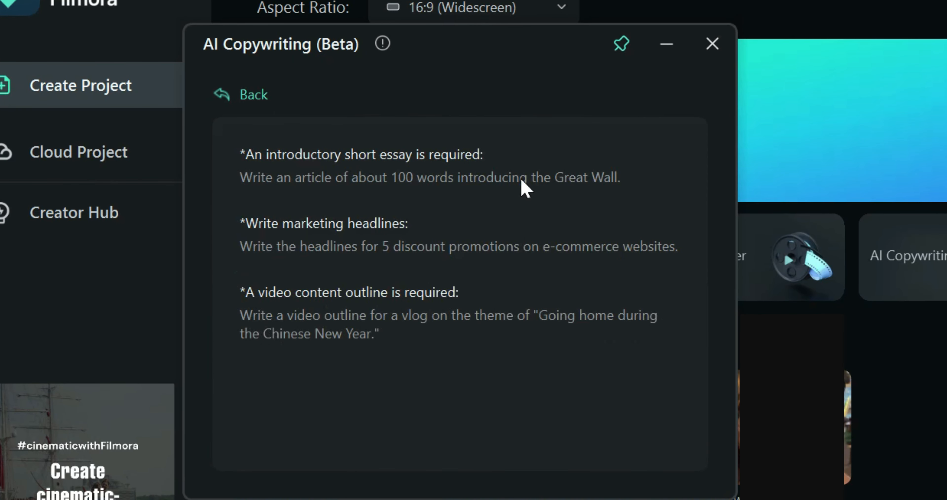
{"action": "mouse_move", "coordinate": [354, 260]}
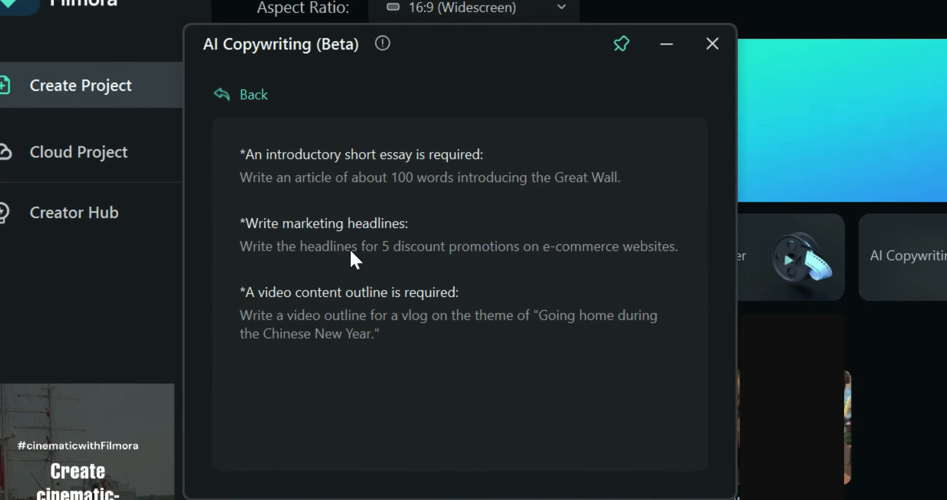
{"action": "mouse_move", "coordinate": [359, 326]}
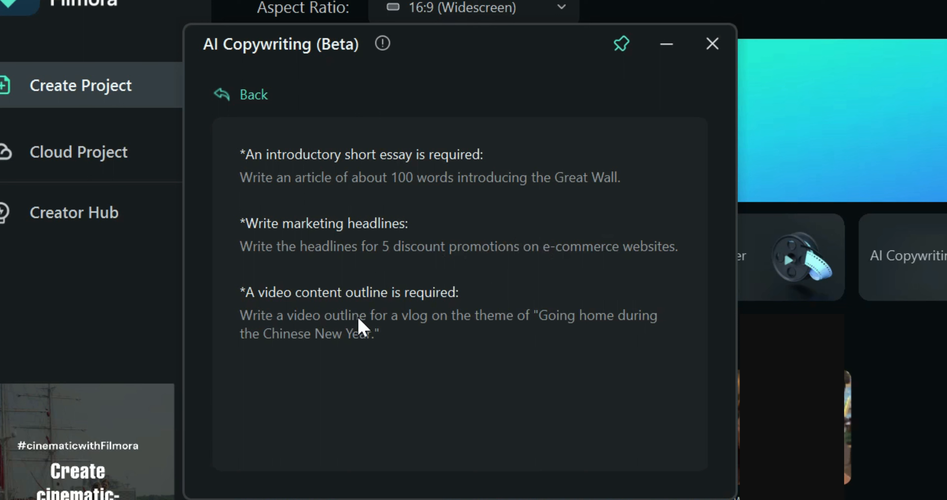
{"action": "mouse_move", "coordinate": [632, 326]}
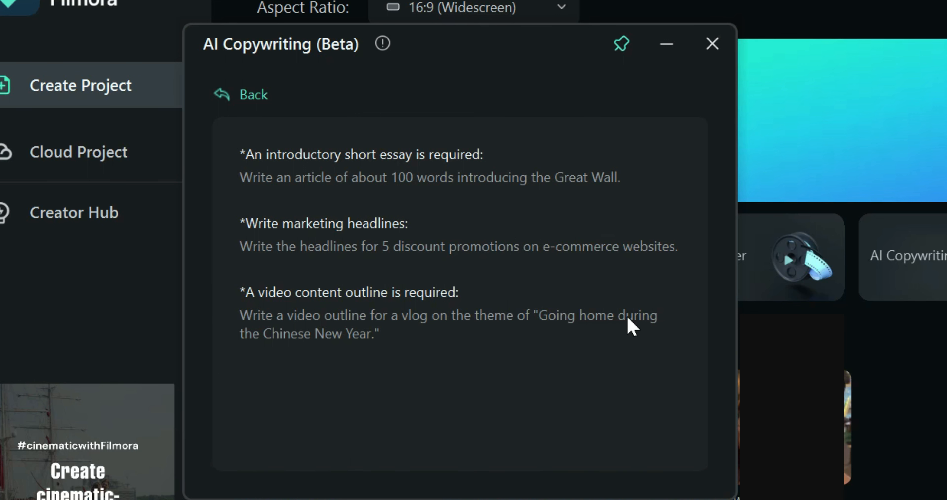
{"action": "mouse_move", "coordinate": [285, 81]}
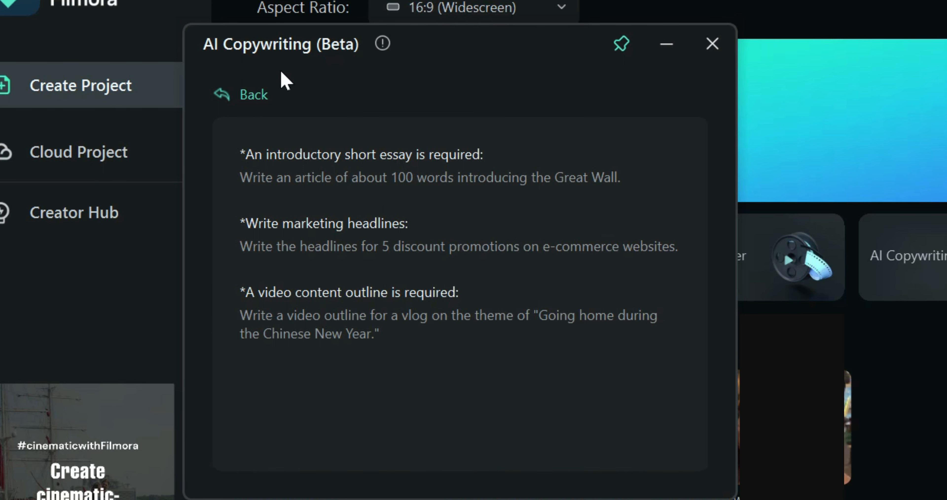
Step: Ask the AI assistant to 'Write an introduction about Chat GPT' and read through the generated answer
{"action": "left_click", "coordinate": [243, 95]}
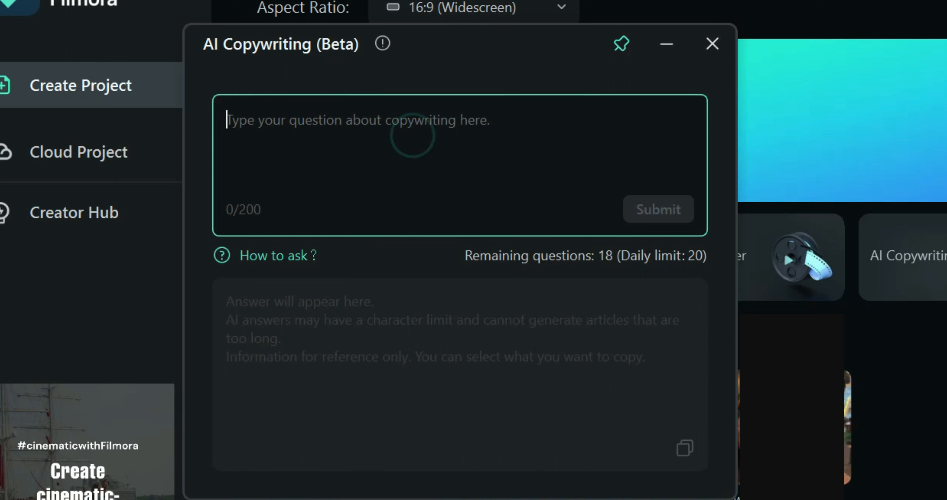
{"action": "type", "text": "Write an introduction about Chat"}
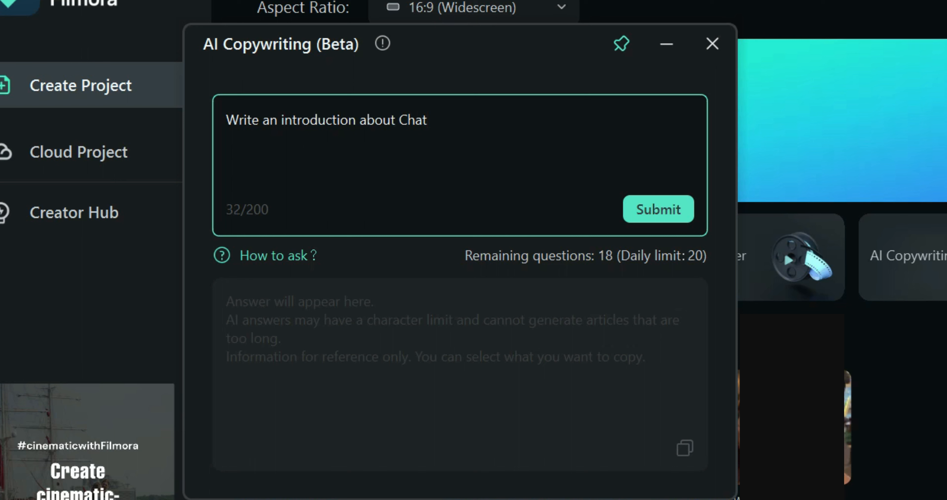
{"action": "type", "text": "GPT"}
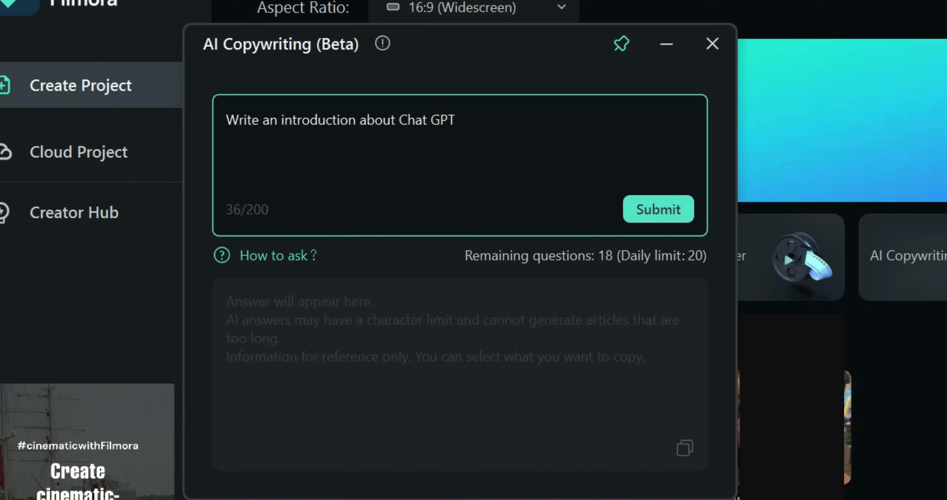
{"action": "left_click", "coordinate": [658, 209]}
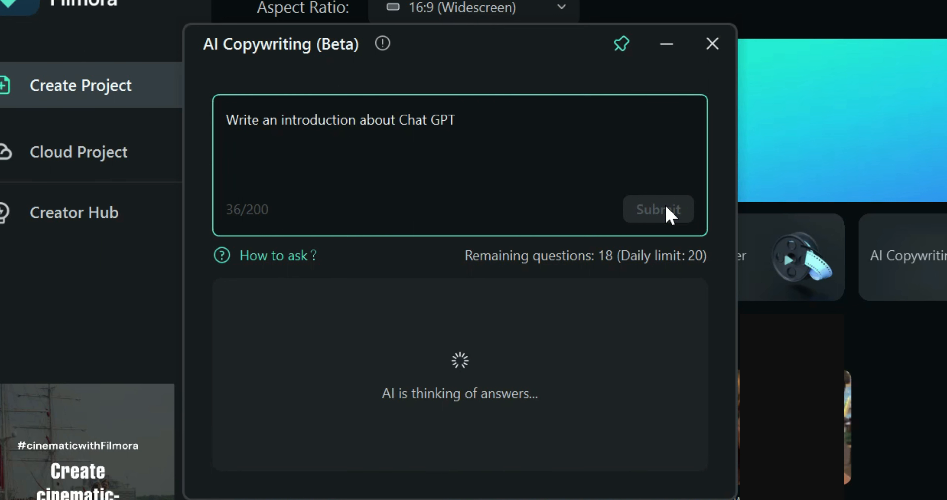
{"action": "left_click", "coordinate": [658, 209]}
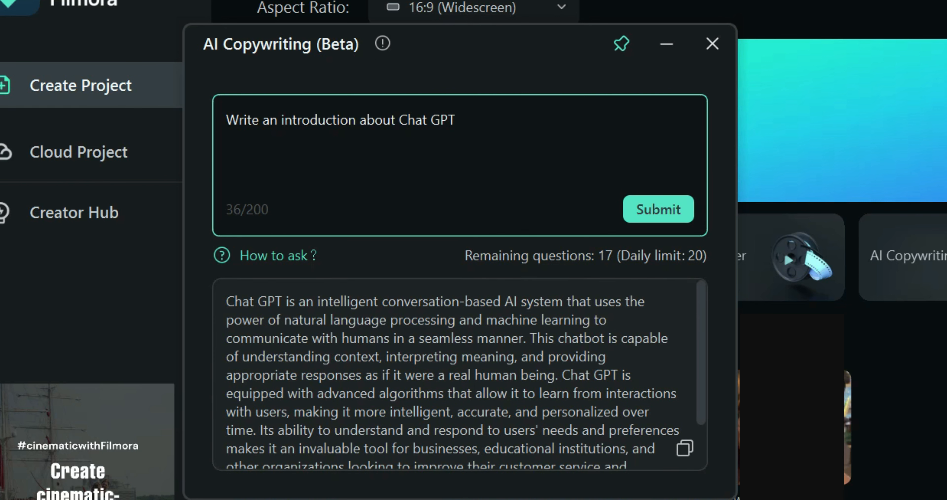
{"action": "scroll", "scroll_direction": "down", "scroll_amount": 3}
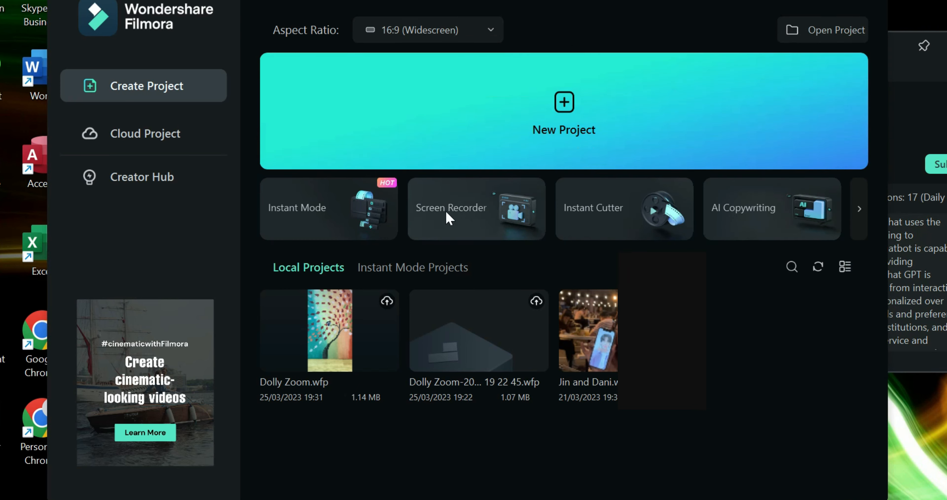
Step: Start a new project, add Subtitles title clips with the Chat GPT introduction, and return to Media
{"action": "left_click", "coordinate": [563, 110]}
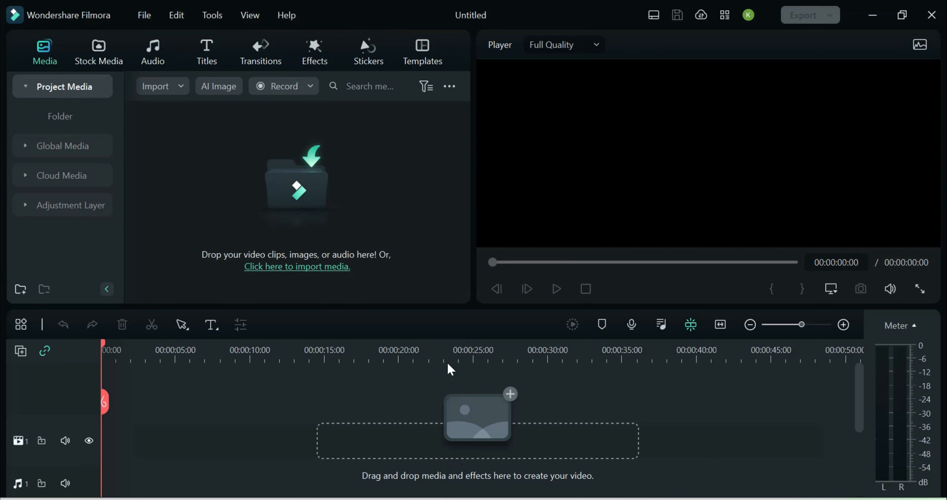
{"action": "left_click", "coordinate": [207, 51]}
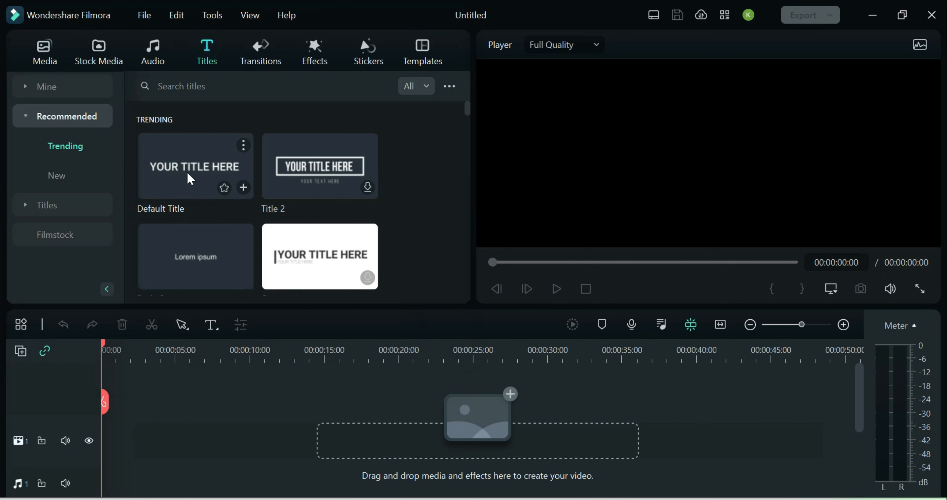
{"action": "left_click", "coordinate": [195, 166]}
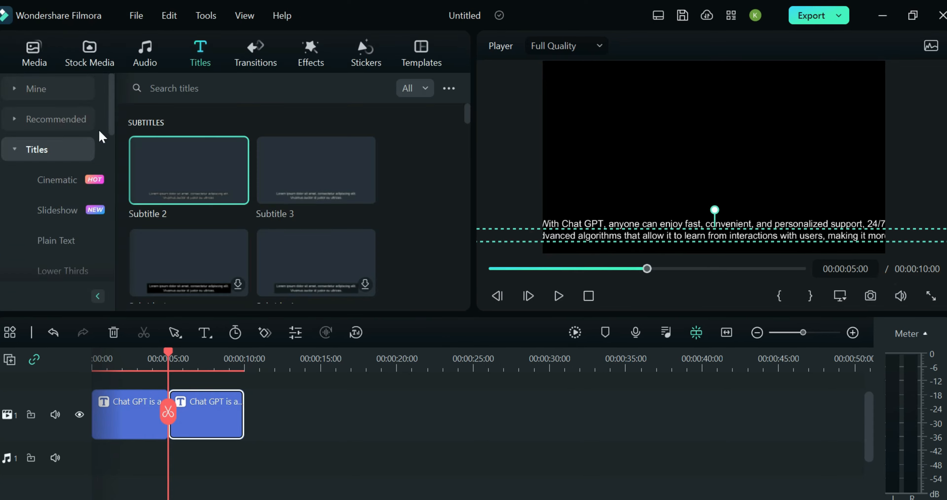
{"action": "left_click", "coordinate": [34, 53]}
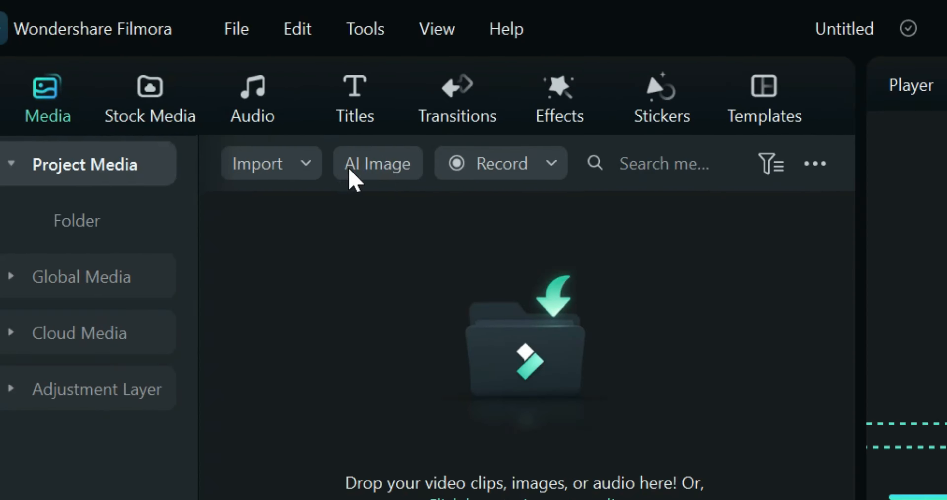
Step: Set up a 1024x1024 AI image described as 'AI Robot color white like alpaca' and start generating it
{"action": "left_click", "coordinate": [377, 164]}
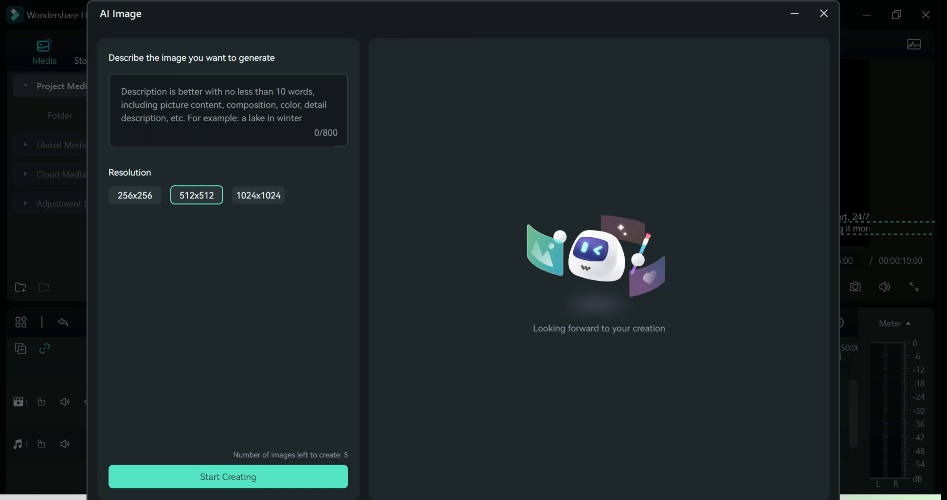
{"action": "left_click", "coordinate": [258, 194]}
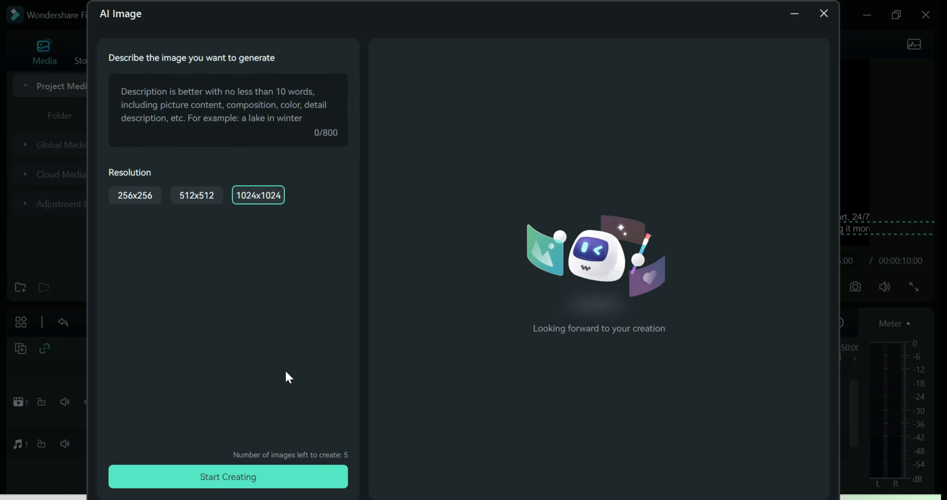
{"action": "left_click", "coordinate": [228, 111]}
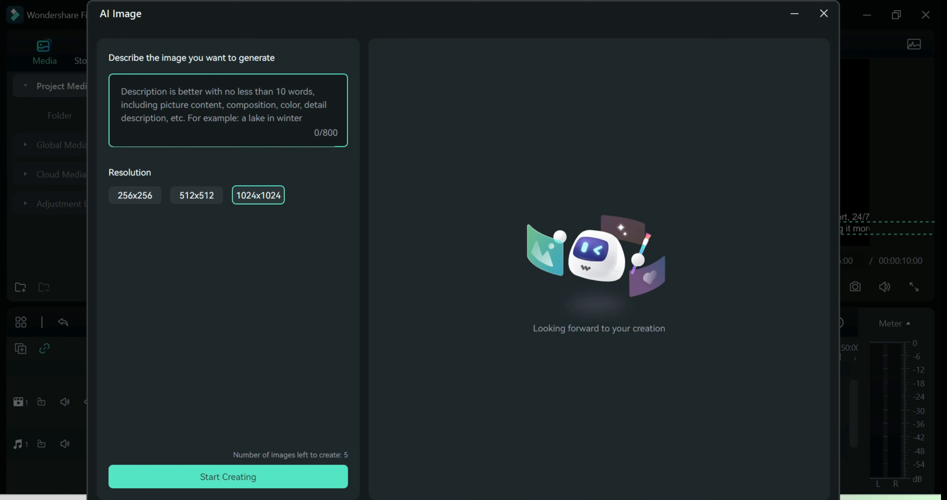
{"action": "type", "text": "AI"}
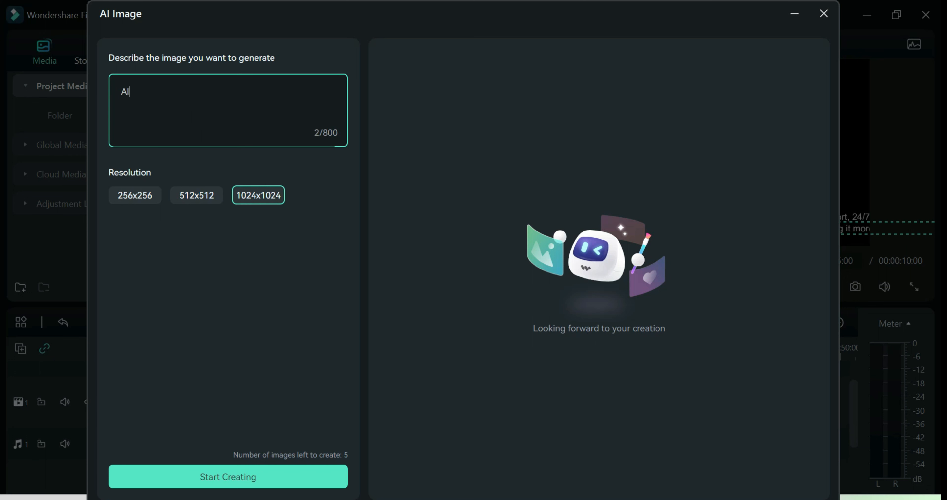
{"action": "type", "text": "Robot"}
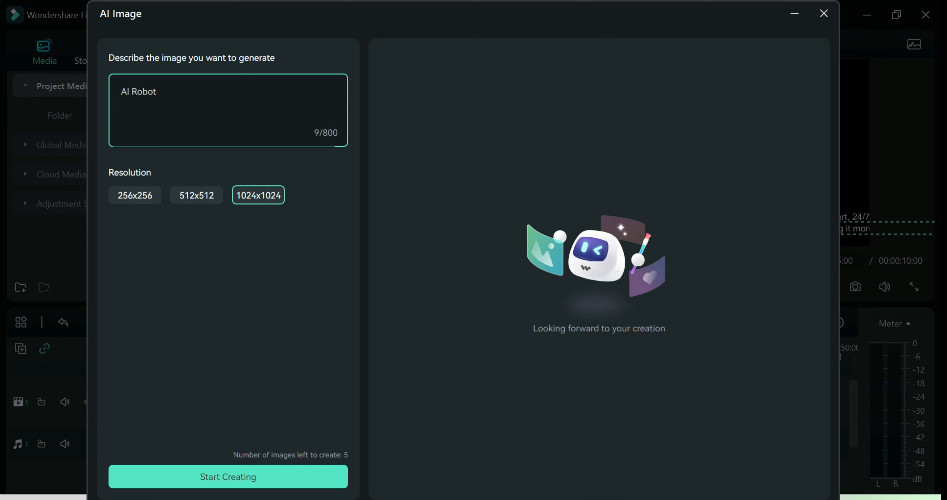
{"action": "type", "text": "color white like alpaca"}
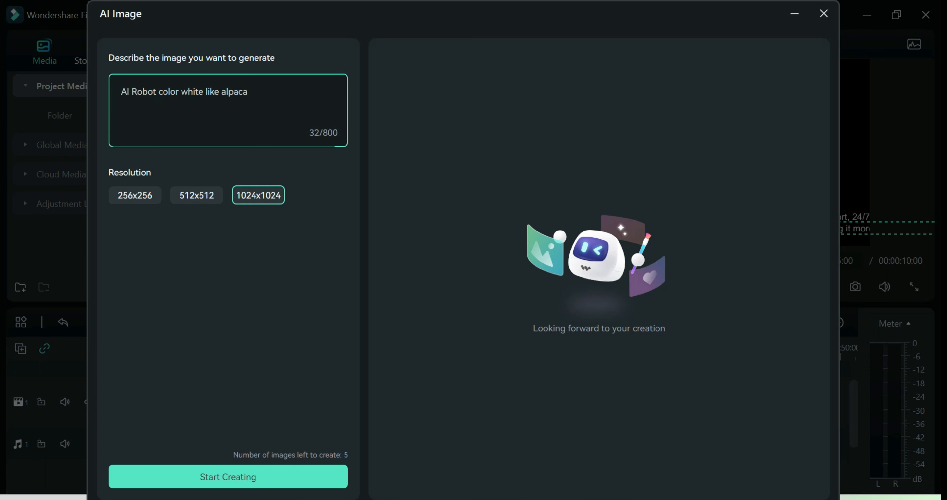
{"action": "left_click", "coordinate": [227, 476]}
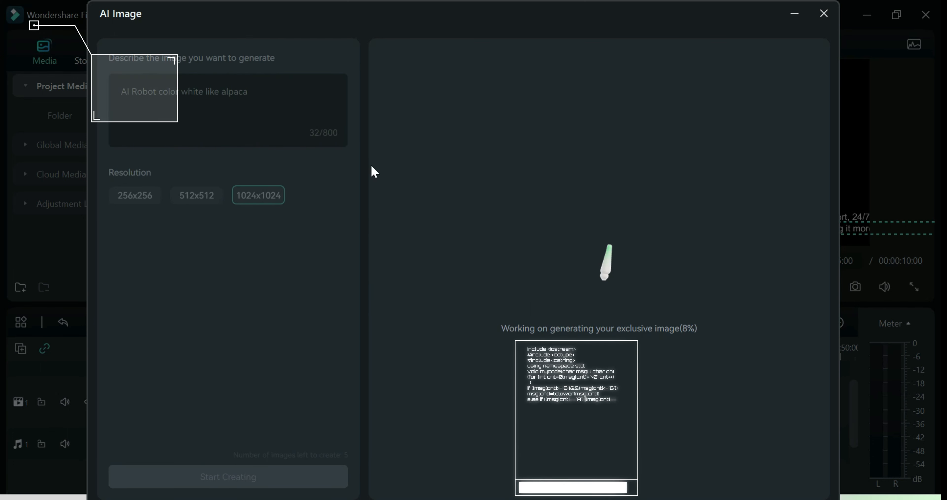
{"action": "mouse_move", "coordinate": [681, 284]}
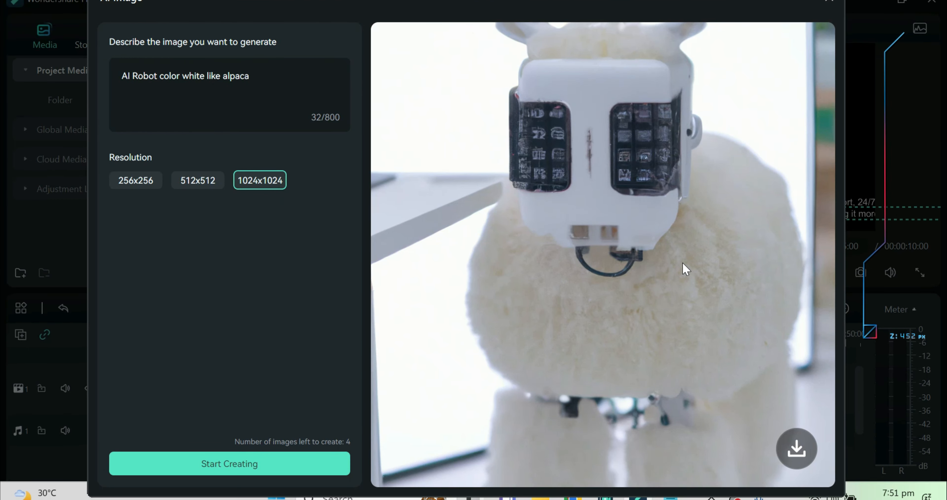
Step: Generate the fluffy white alpaca-like robot image and download the result
{"action": "left_click", "coordinate": [229, 464]}
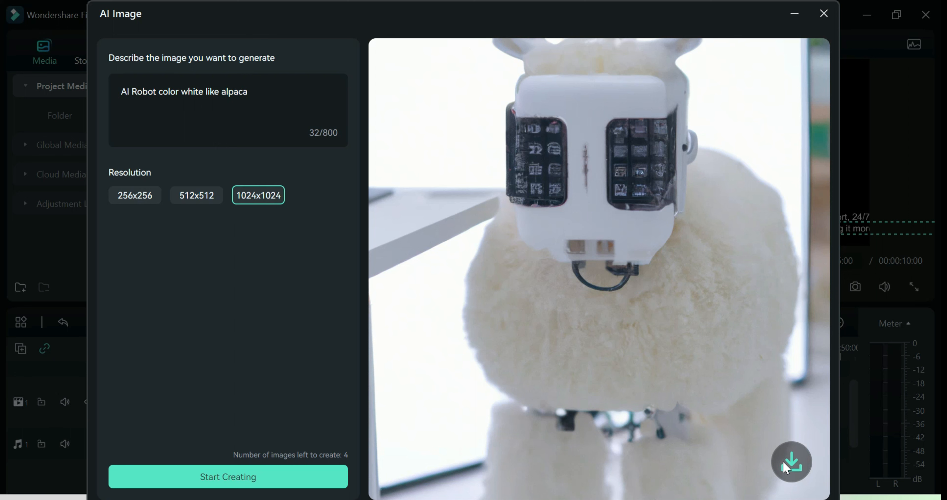
{"action": "left_click", "coordinate": [792, 462]}
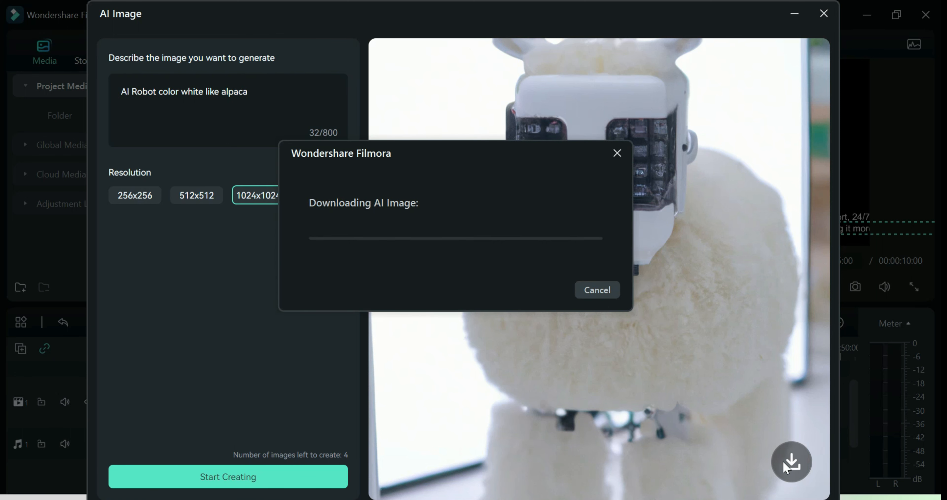